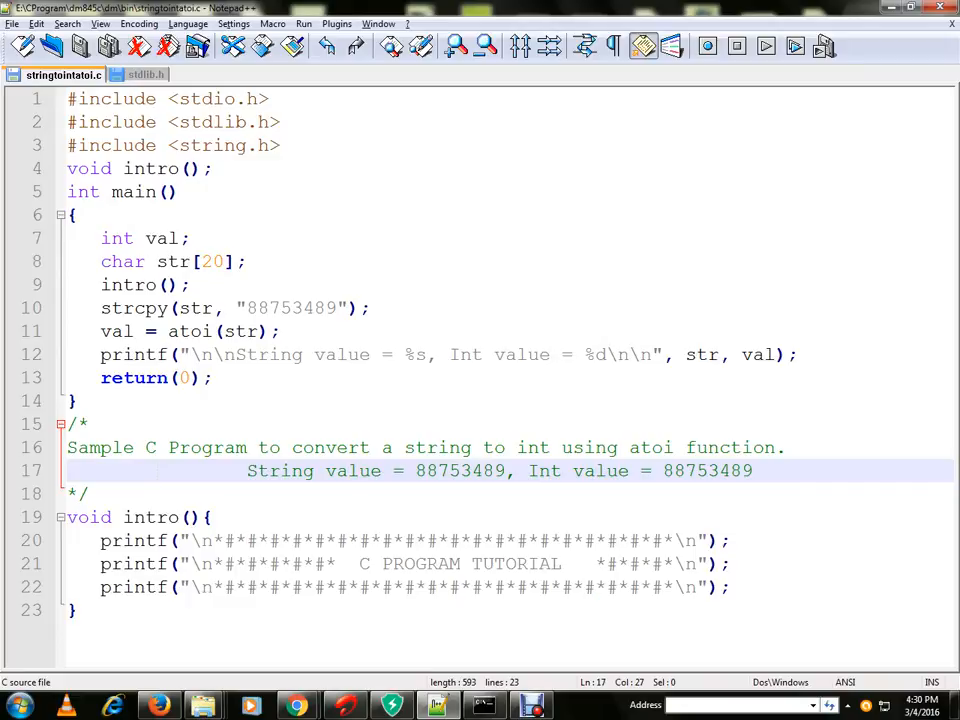
Highlight every occurrence of atoi in the source, then view its declaration in stdlib.h
{"action": "double_click", "coordinate": [292, 308]}
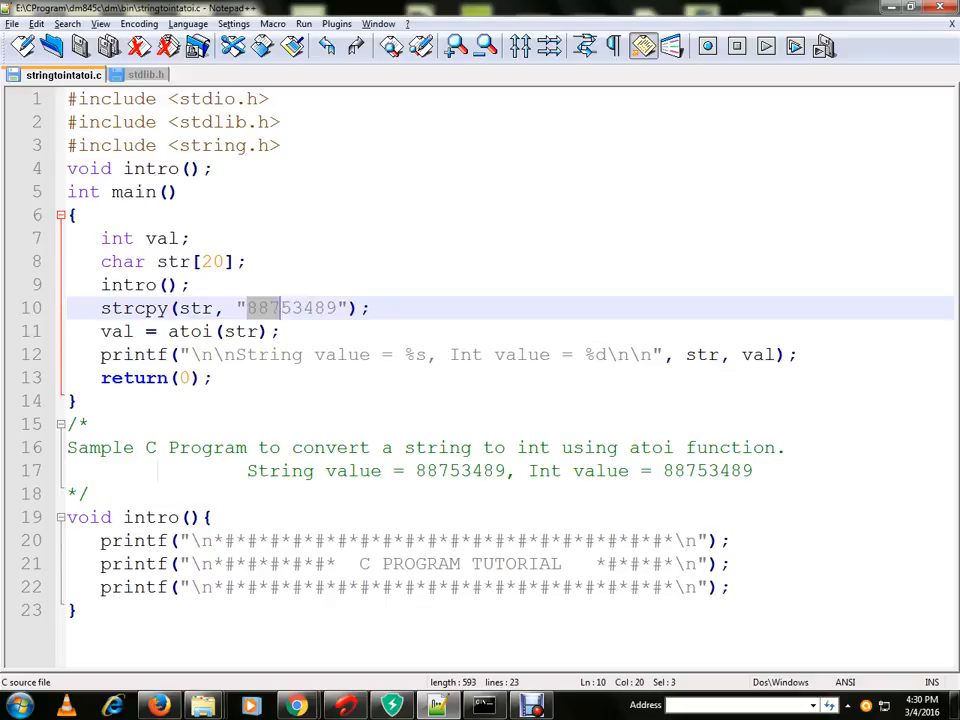
{"action": "left_click", "coordinate": [190, 308]}
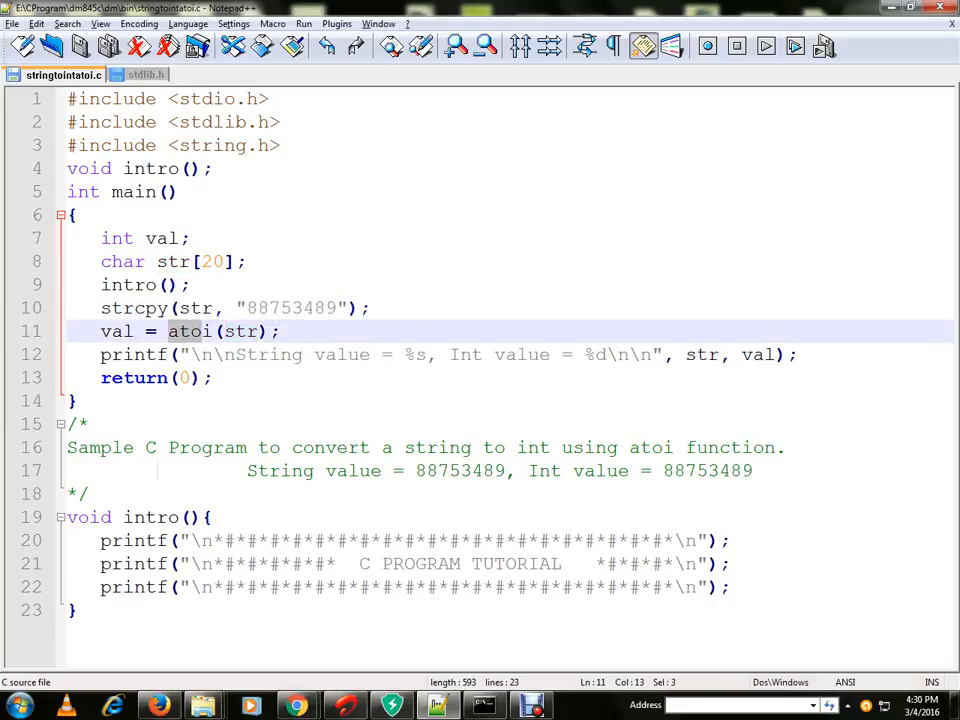
{"action": "double_click", "coordinate": [188, 332]}
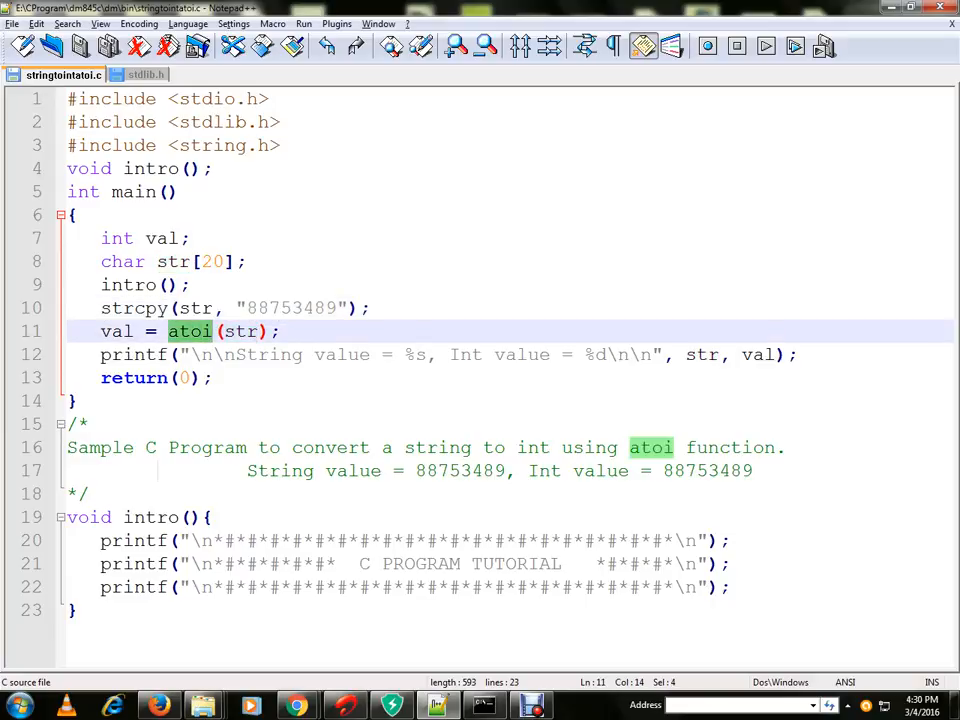
{"action": "left_click", "coordinate": [146, 74]}
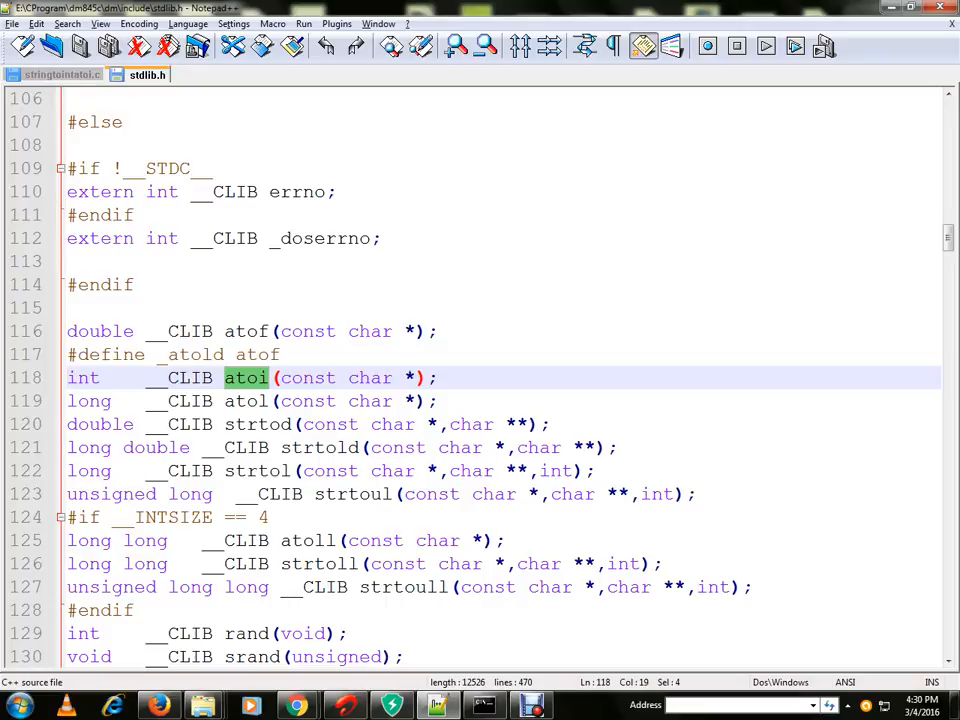
Return to stringtointatoi.c and show the console printing String value = 88753489, Int value = 88753489
{"action": "left_click", "coordinate": [50, 74]}
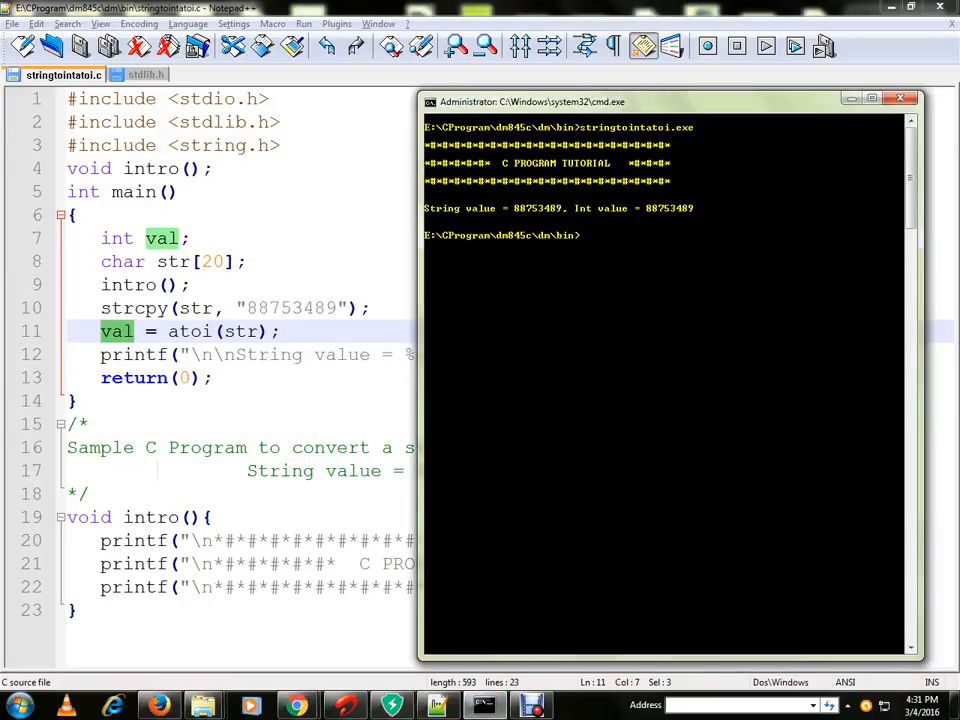
{"action": "left_click_drag", "start_coordinate": [670, 100], "coordinate": [310, 172]}
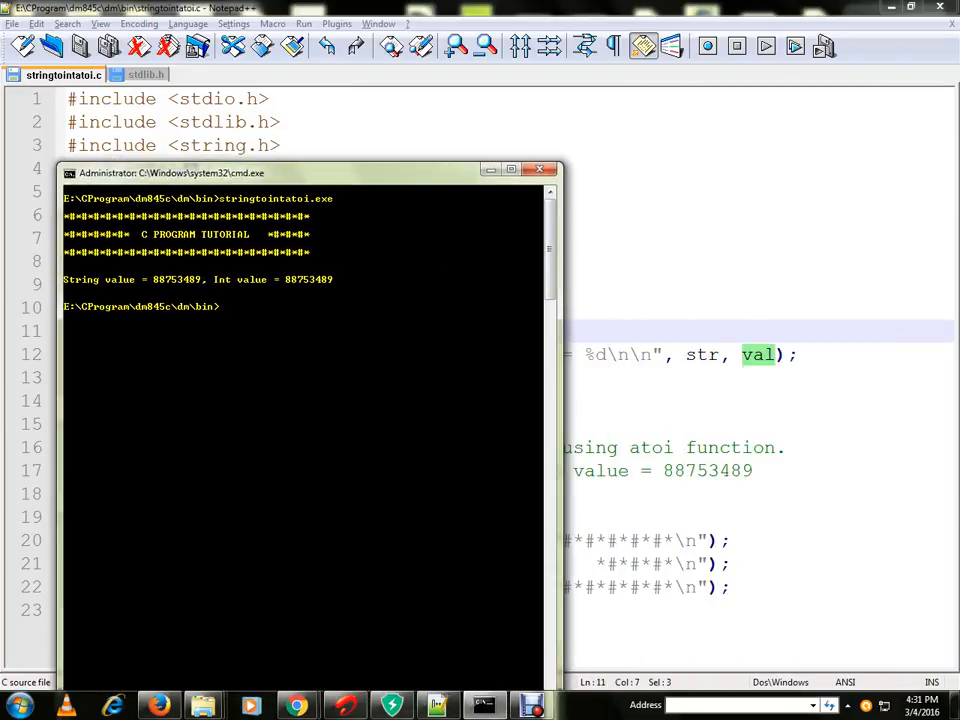